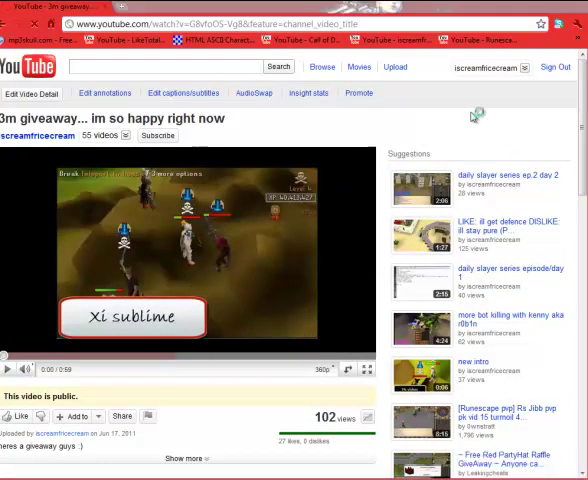
# Scroll down the giveaway video page to browse its All Comments section
pyautogui.scroll(-3)
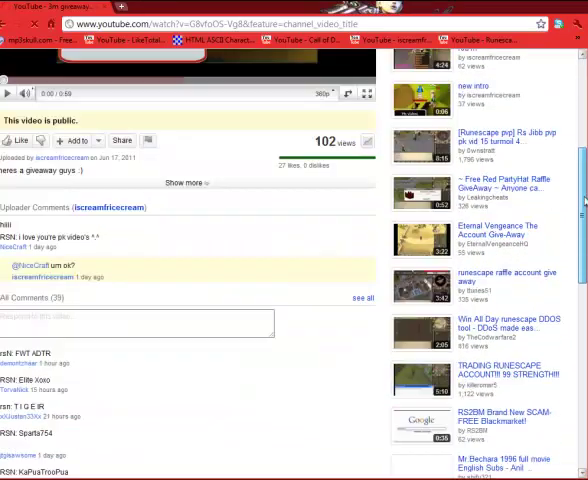
pyautogui.scroll(-3)
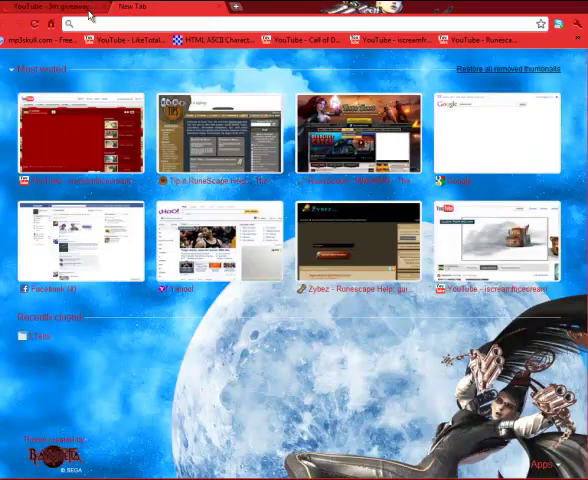
# Visit random.org and generate a random number between 1 and 37
pyautogui.write('random.org')
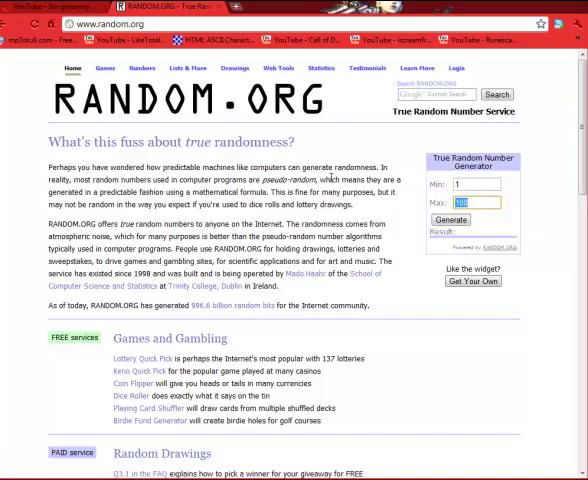
pyautogui.write('37')
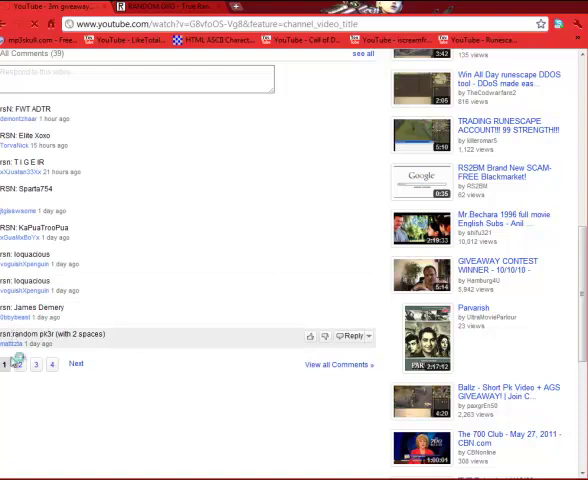
pyautogui.click(18, 364)
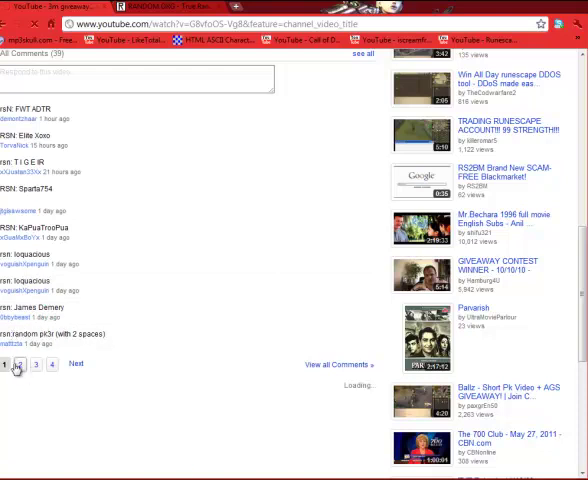
pyautogui.click(32, 363)
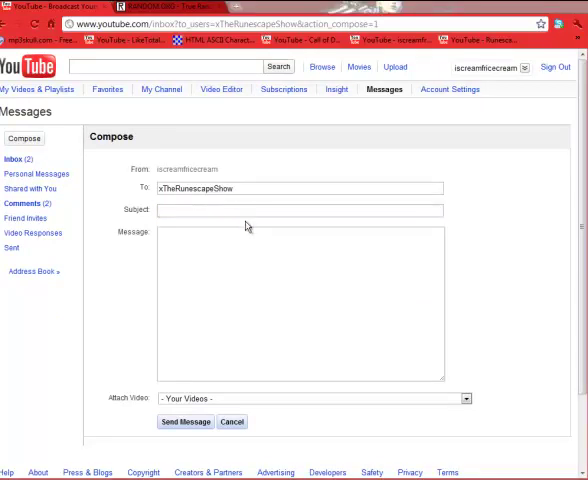
pyautogui.write('YO')
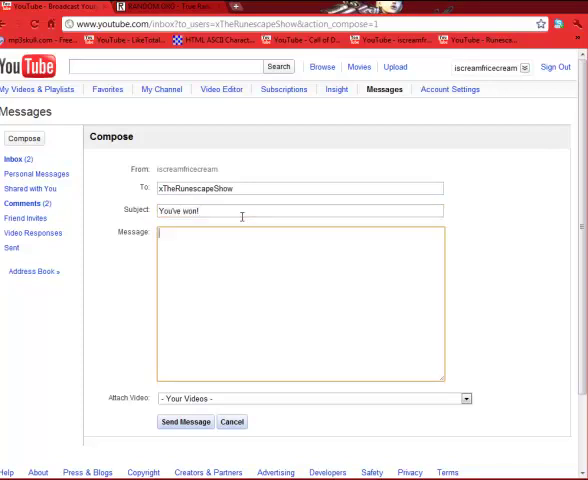
pyautogui.write('congratulations gf iaden')
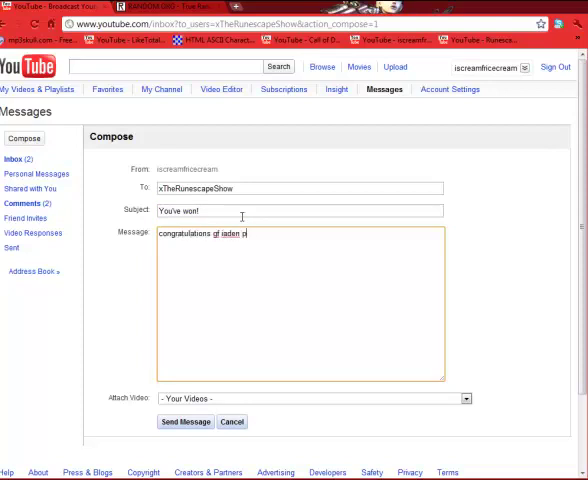
pyautogui.write('please add me in')
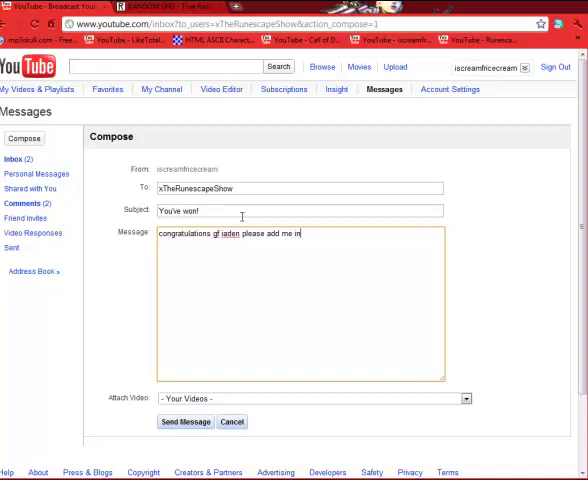
pyautogui.write('ingame - X')
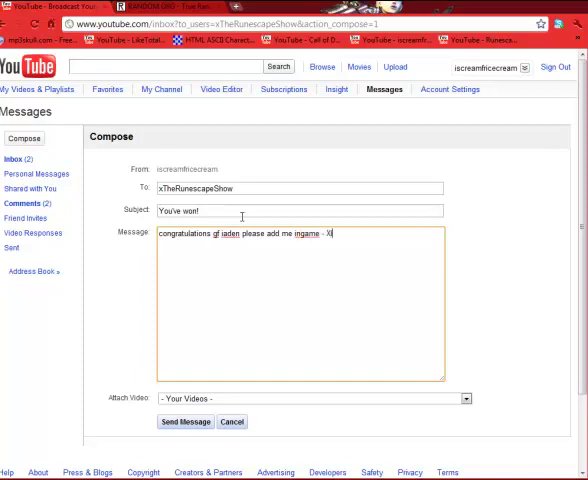
pyautogui.write('sublime so that you may meet me to claim your')
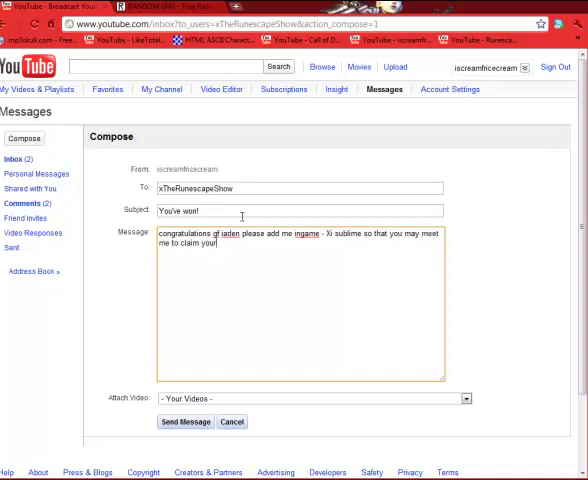
pyautogui.write('3m')
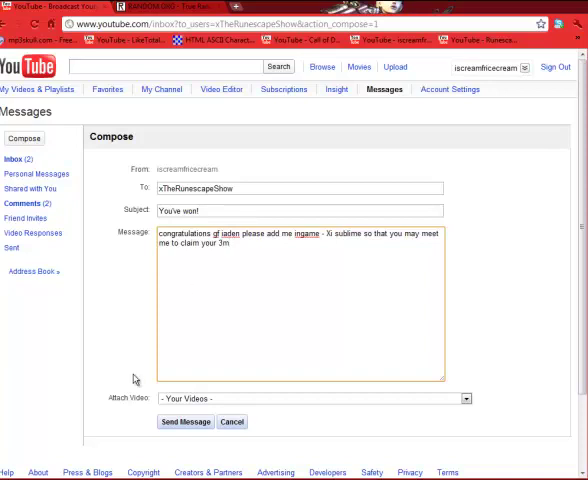
pyautogui.click(185, 421)
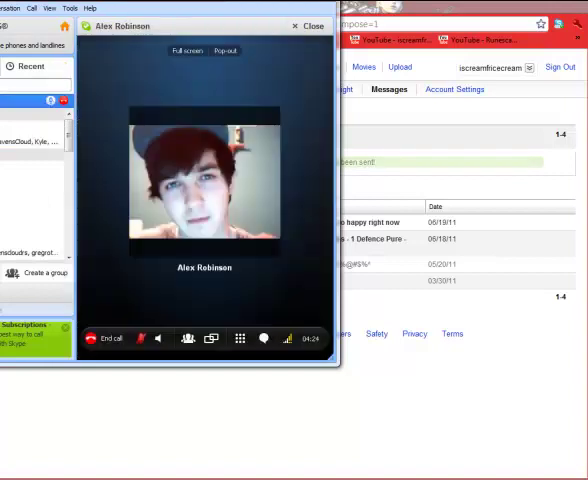
# Dismiss the Skype call window to reveal the YouTube Messages Inbox
pyautogui.click(311, 26)
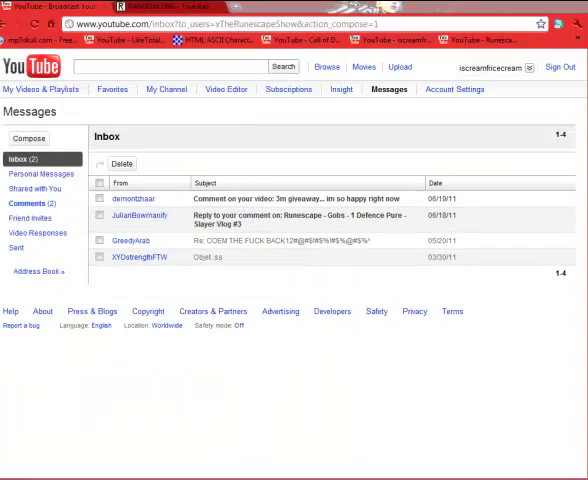